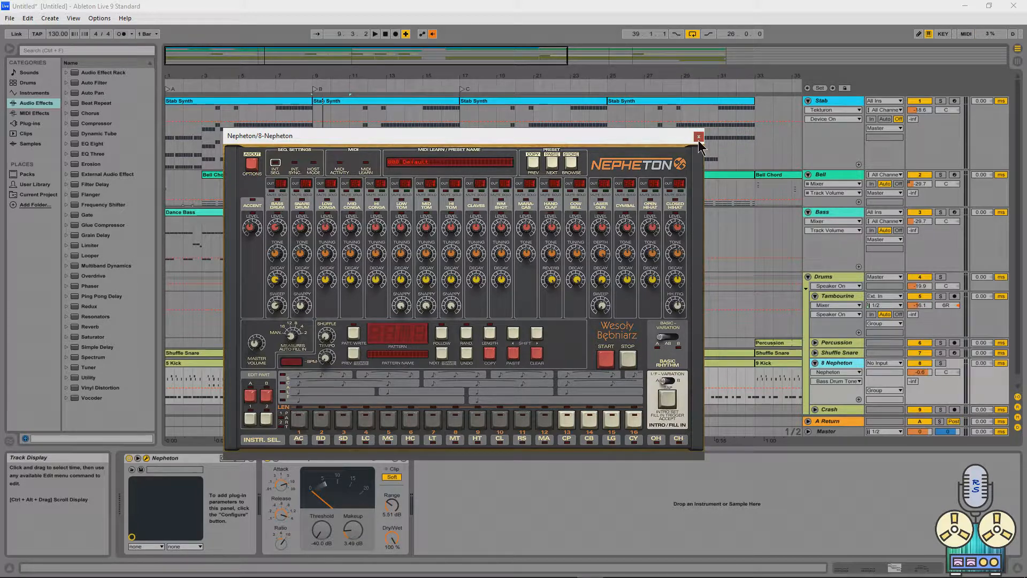
Step: Close the Nepheton drum machine plug-in window on the kick track
click(697, 136)
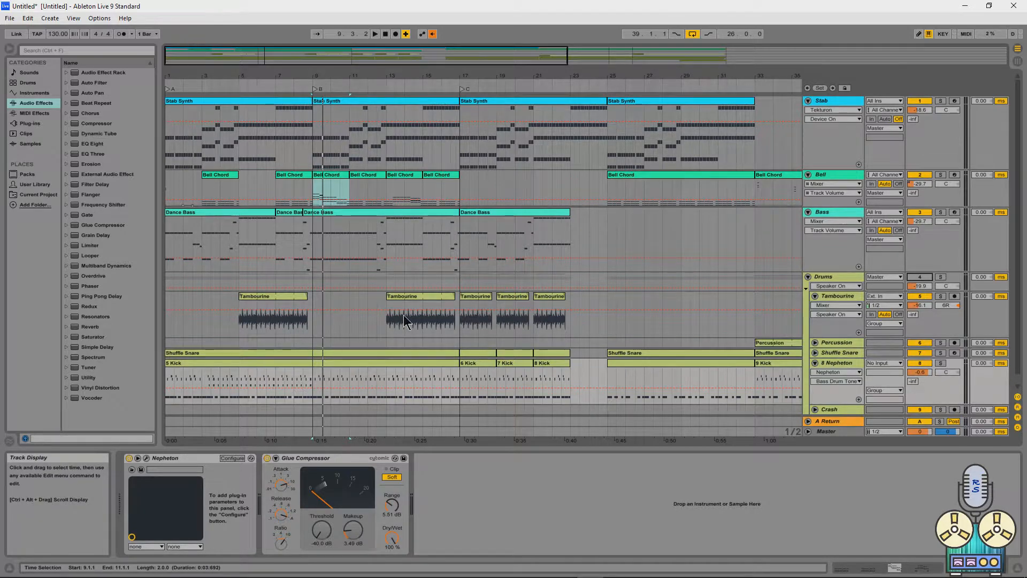
mouse_move(896, 277)
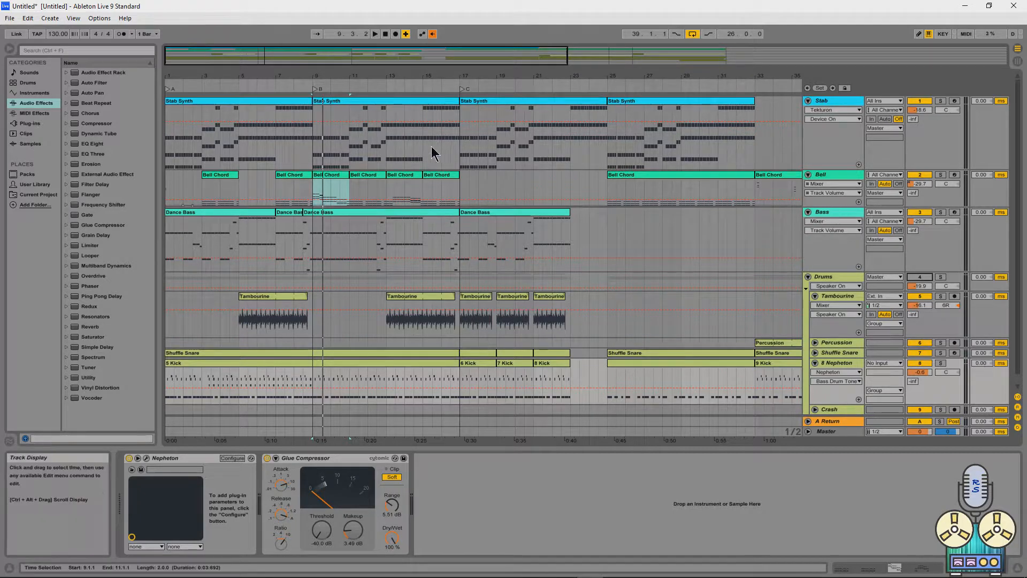
Step: Start song playback and solo the Drums group track
click(375, 33)
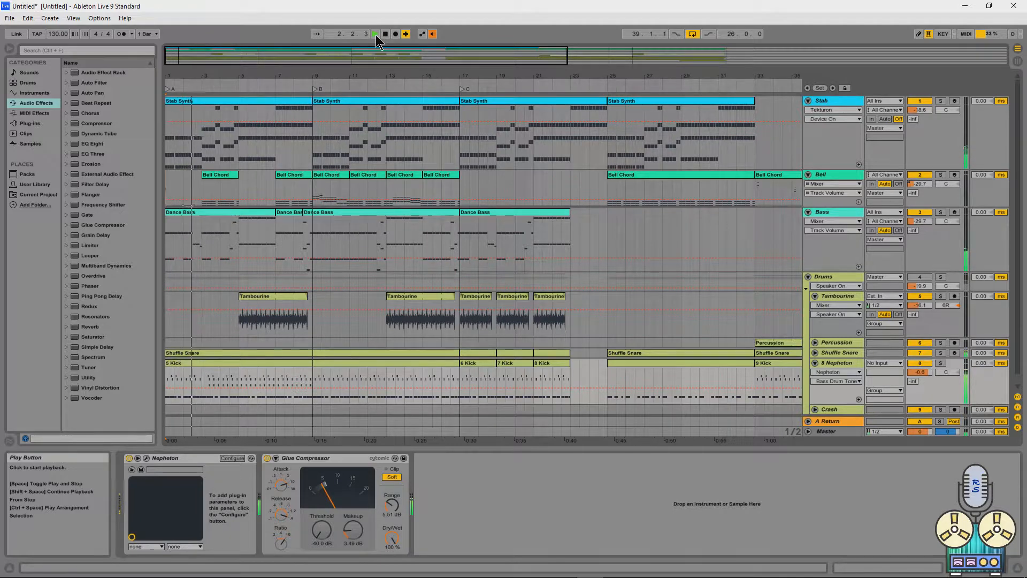
click(385, 33)
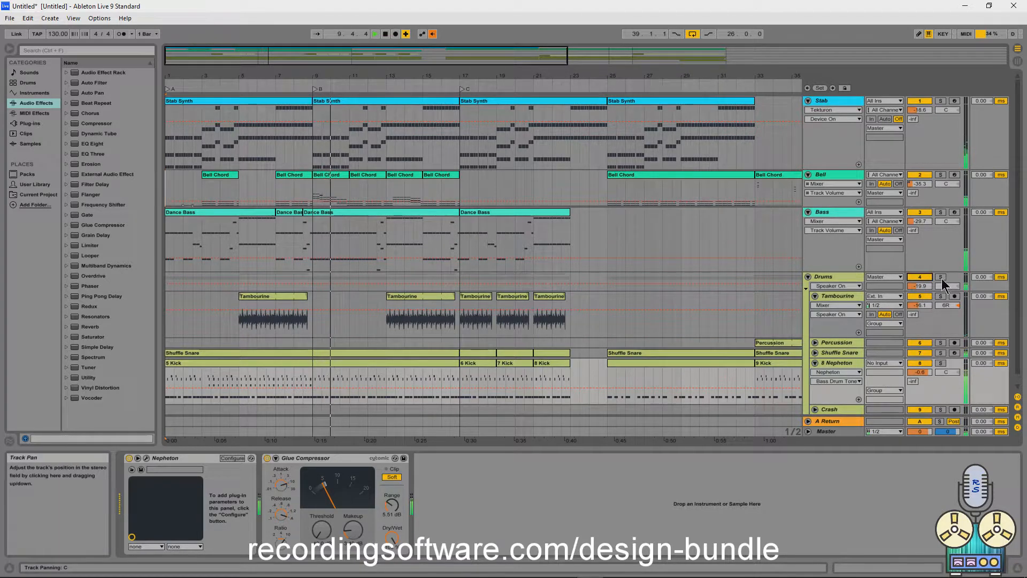
click(942, 277)
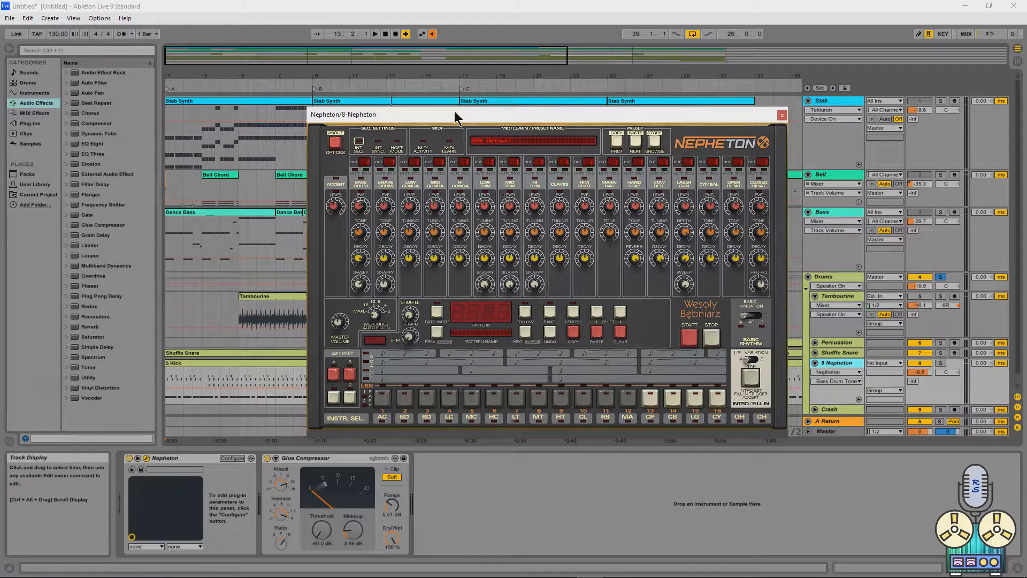
mouse_move(370, 107)
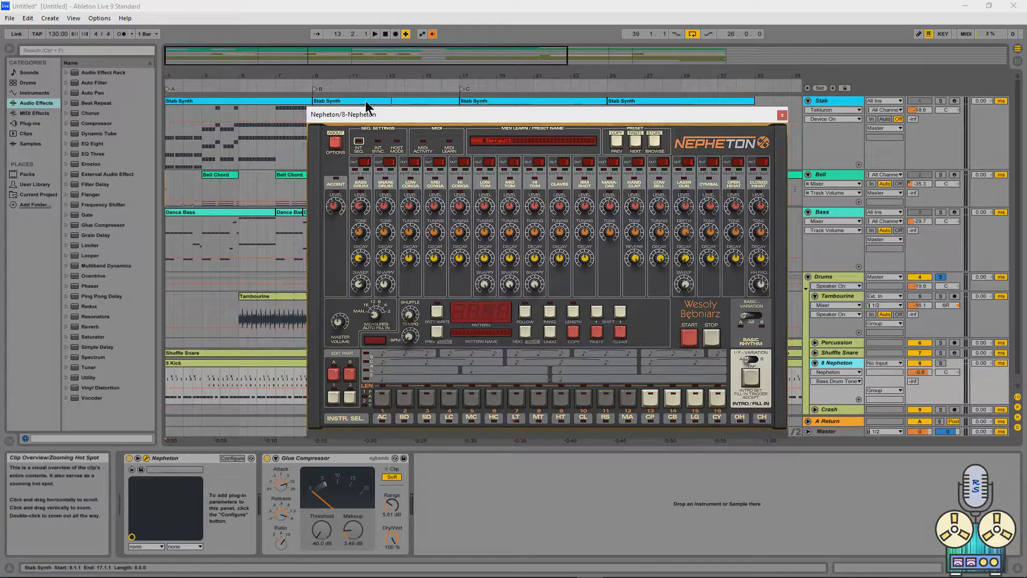
mouse_move(513, 166)
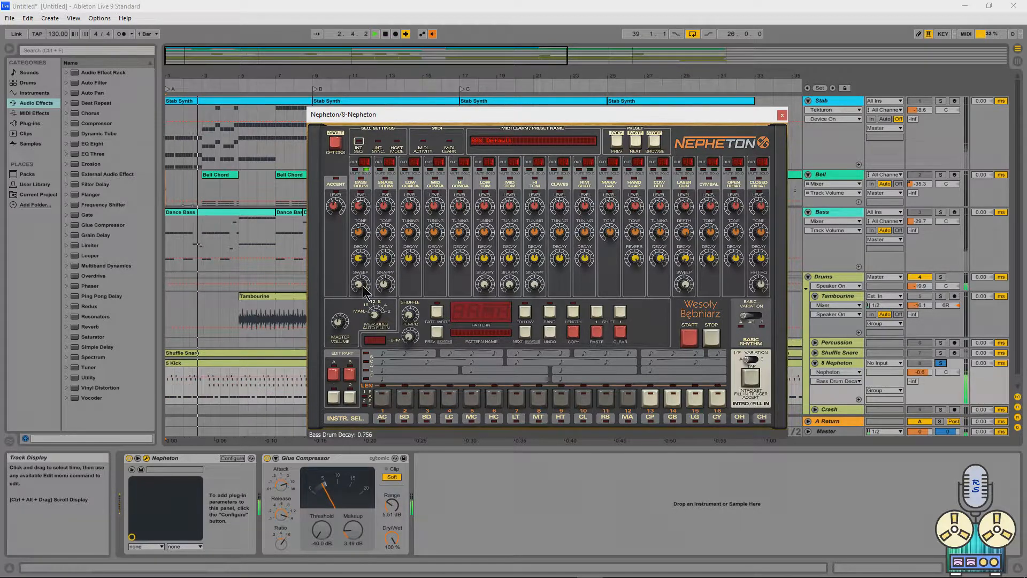
Step: Set Nepheton's bass drum decay to about 0.756 and adjust its sweep
drag(359, 257, 359, 252)
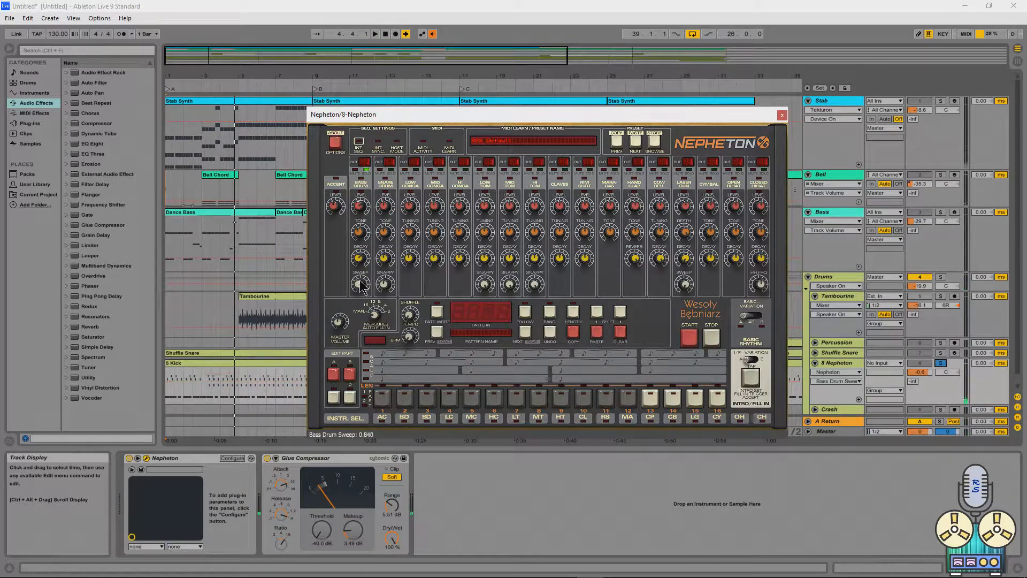
click(360, 172)
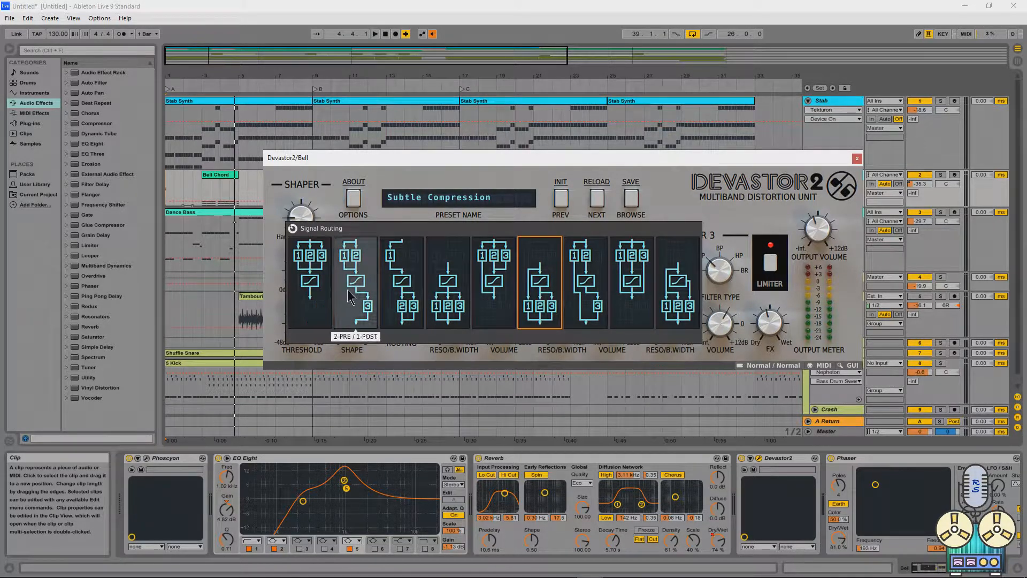
mouse_move(493, 278)
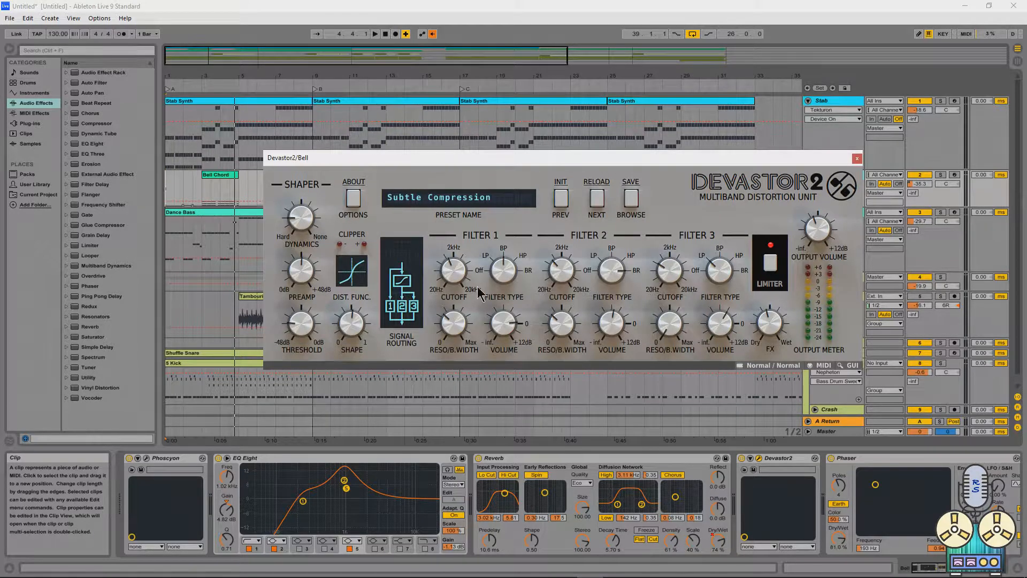
mouse_move(573, 266)
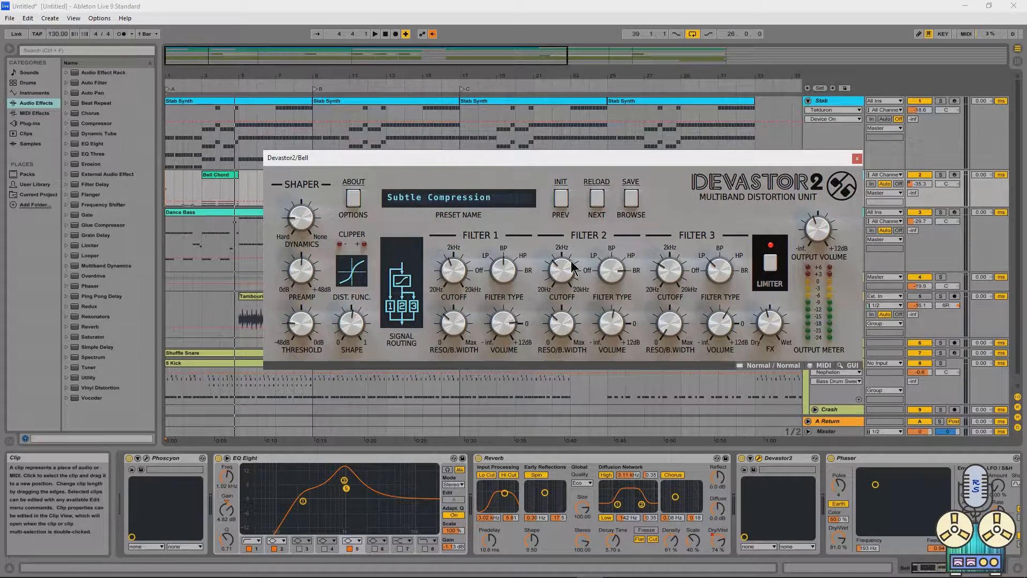
mouse_move(471, 316)
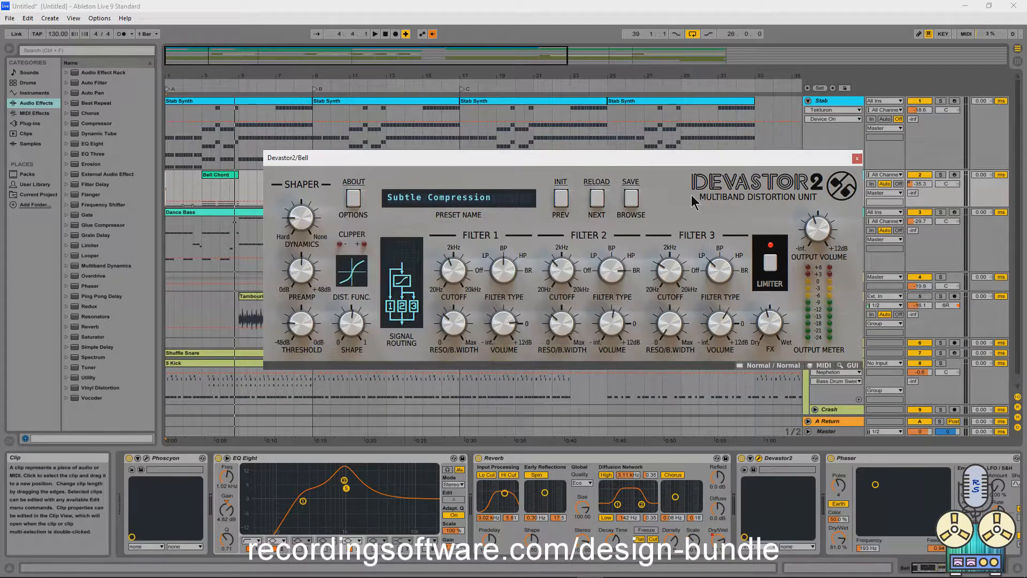
mouse_move(485, 282)
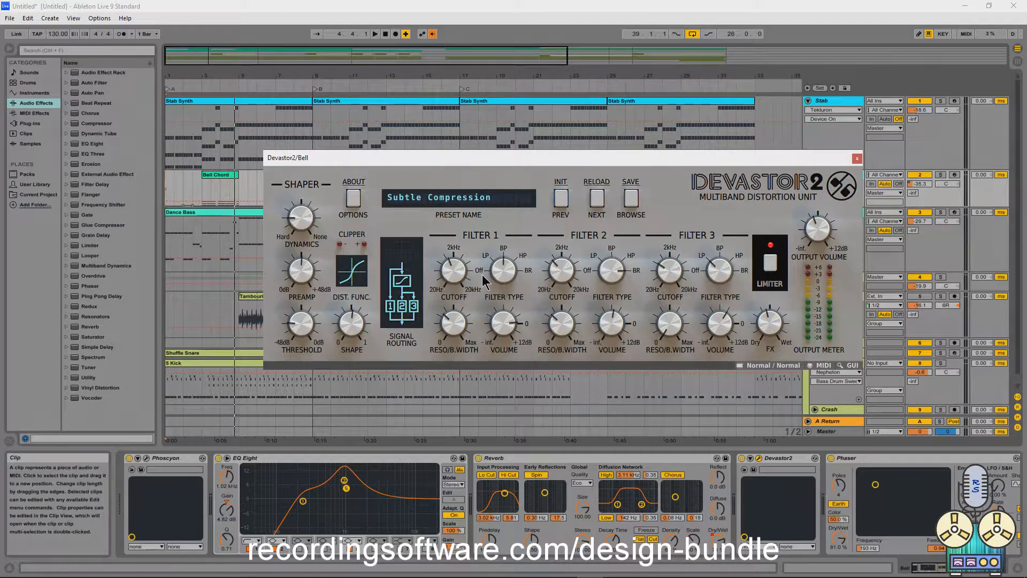
mouse_move(538, 272)
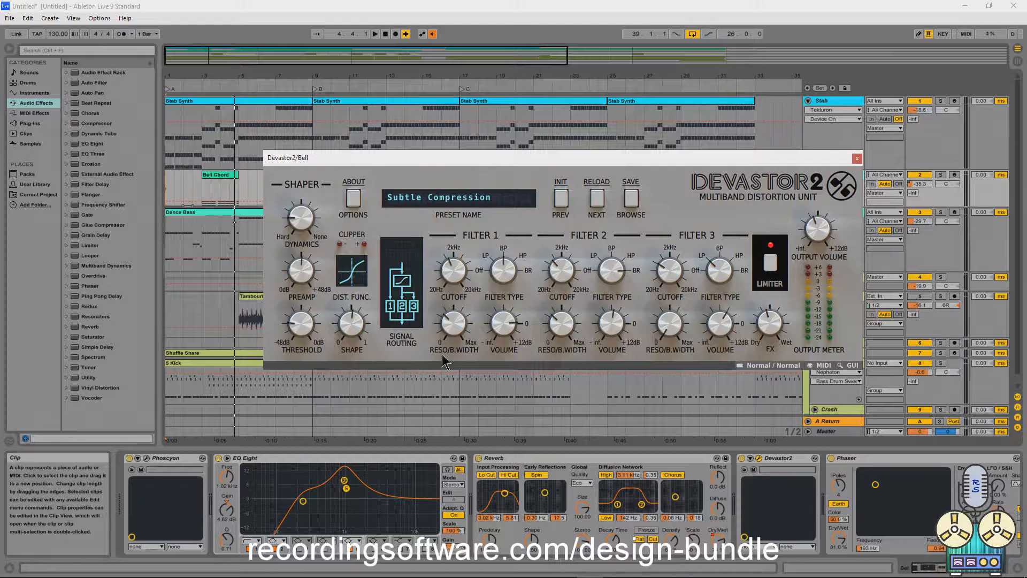
mouse_move(406, 331)
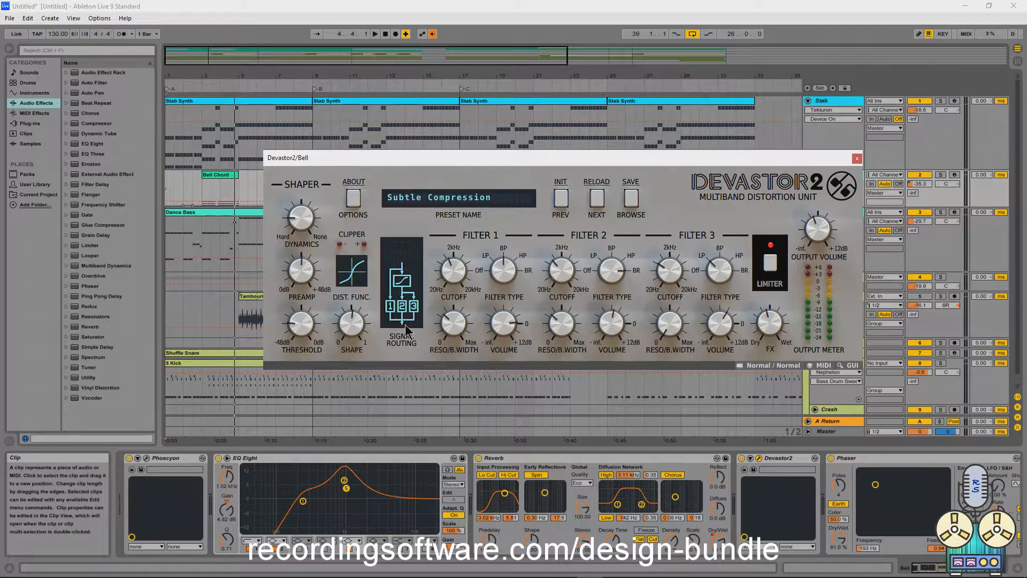
Step: Open Devastor 2's Distortion Function list on the Bell track
click(352, 271)
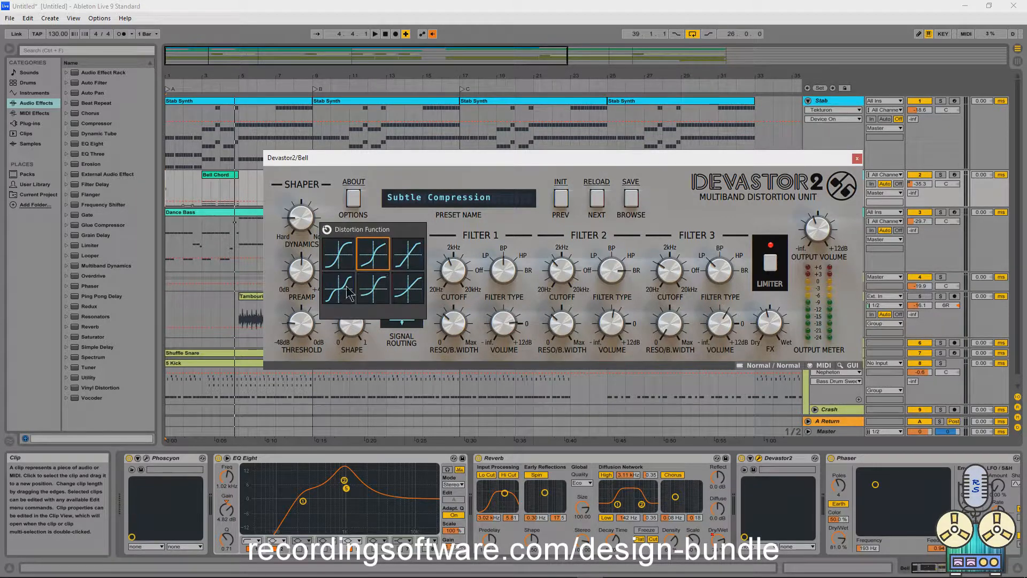
mouse_move(336, 256)
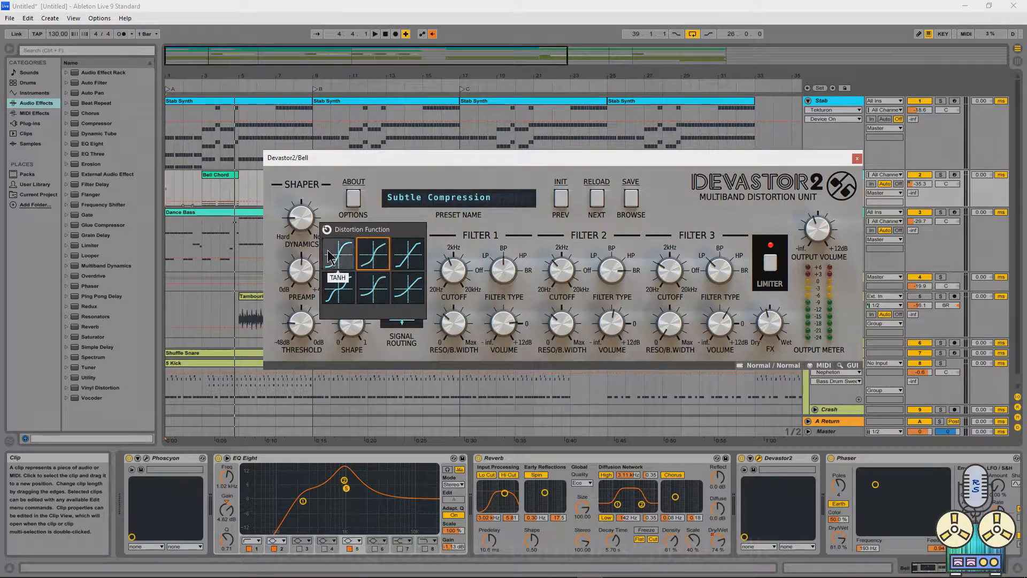
mouse_move(380, 221)
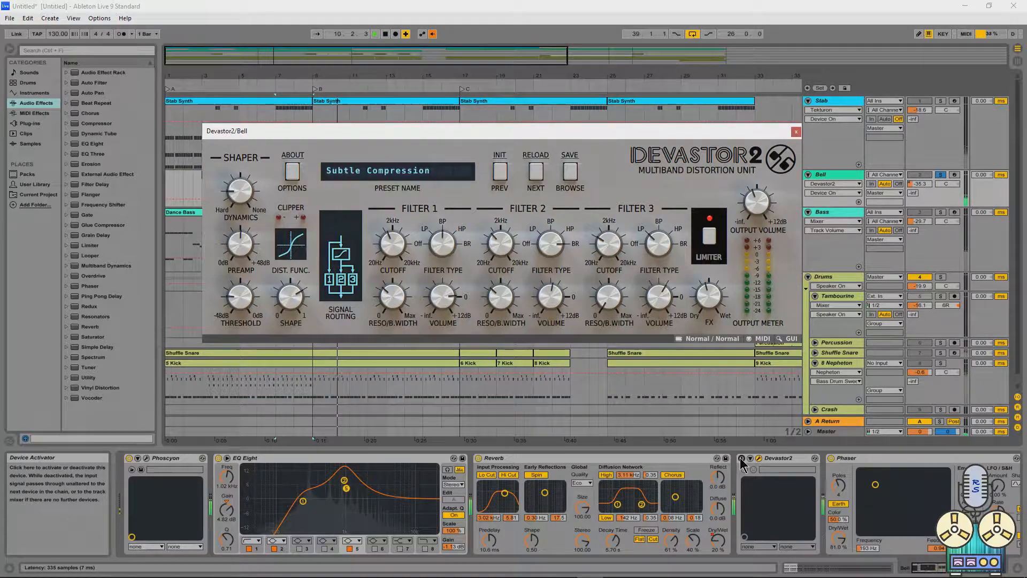
Step: Toggle Devastor 2 to compare, set Filter 3 volume to -1.2 dB, and re-enable the limiter
click(375, 33)
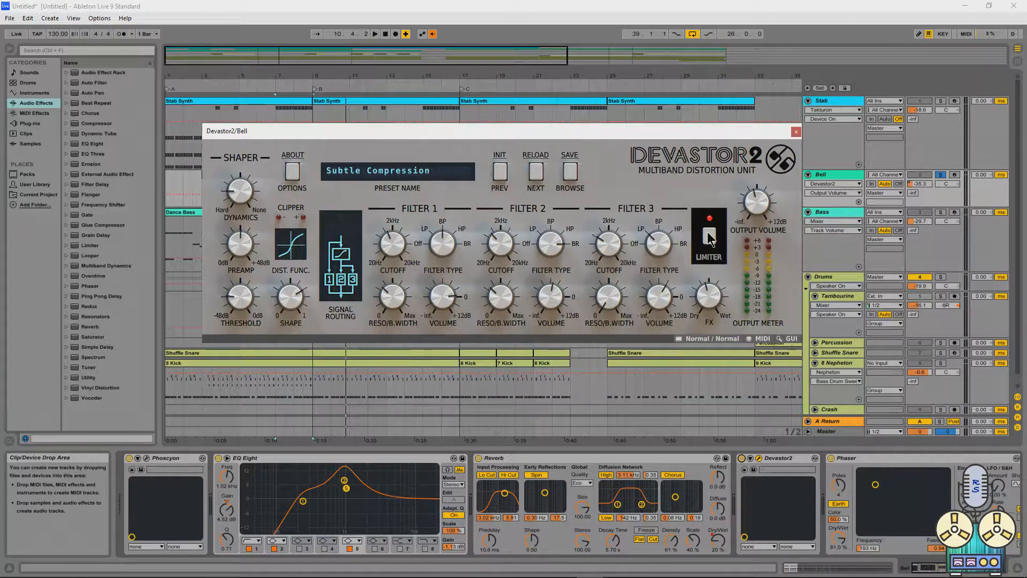
mouse_move(456, 303)
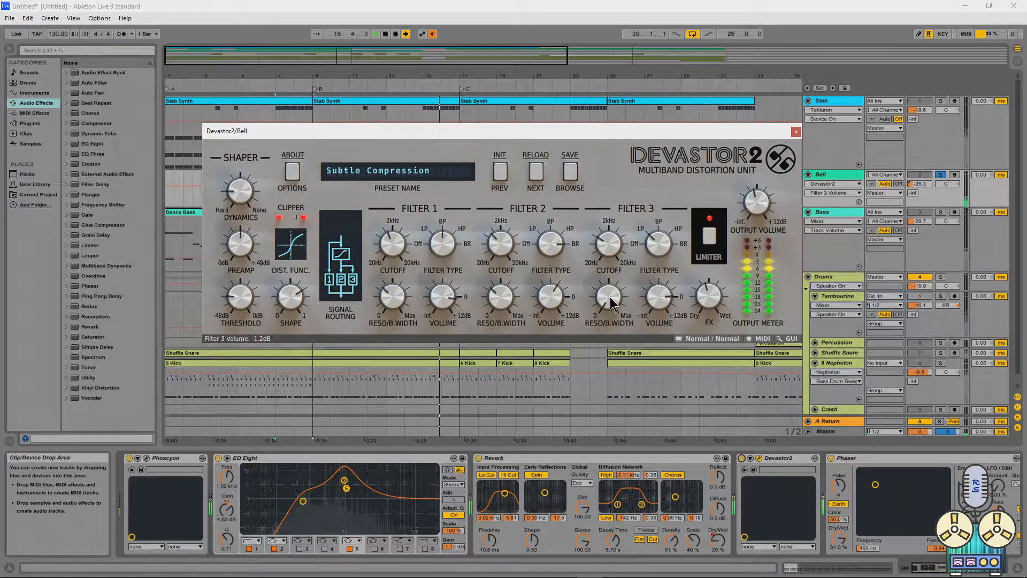
click(709, 236)
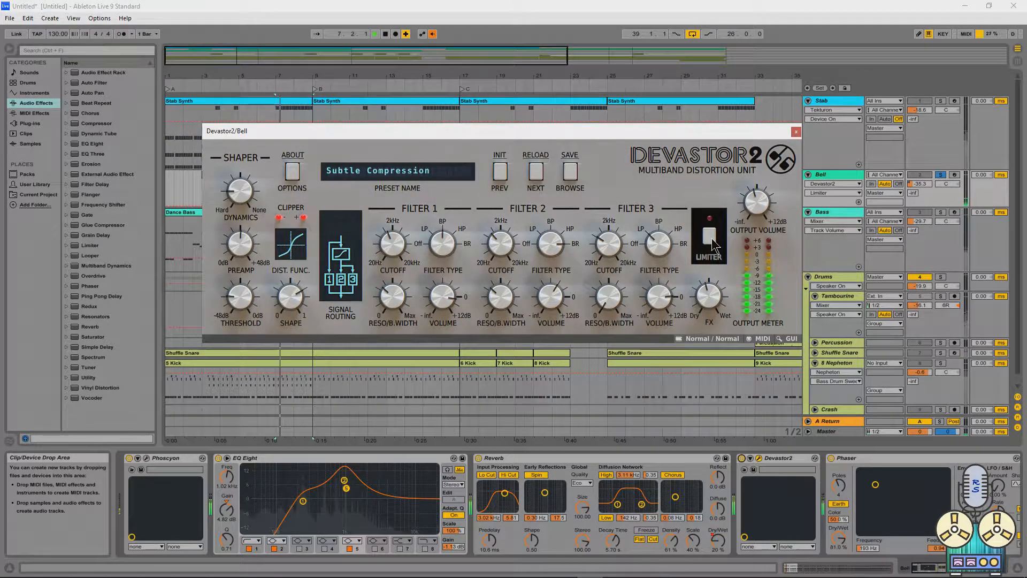
click(709, 237)
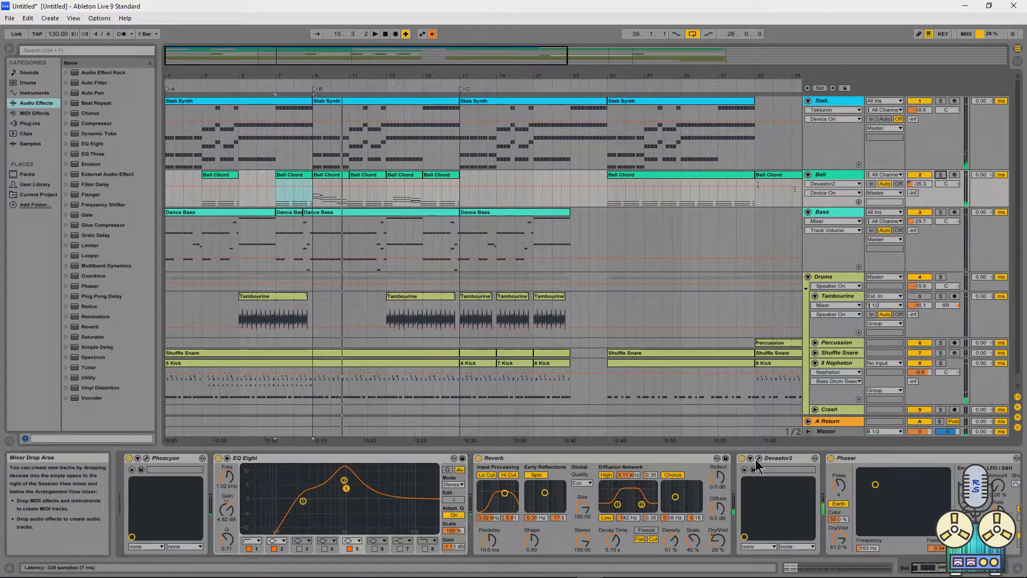
Step: Reopen and then close the Devastor2 window for the Bell track
click(742, 457)
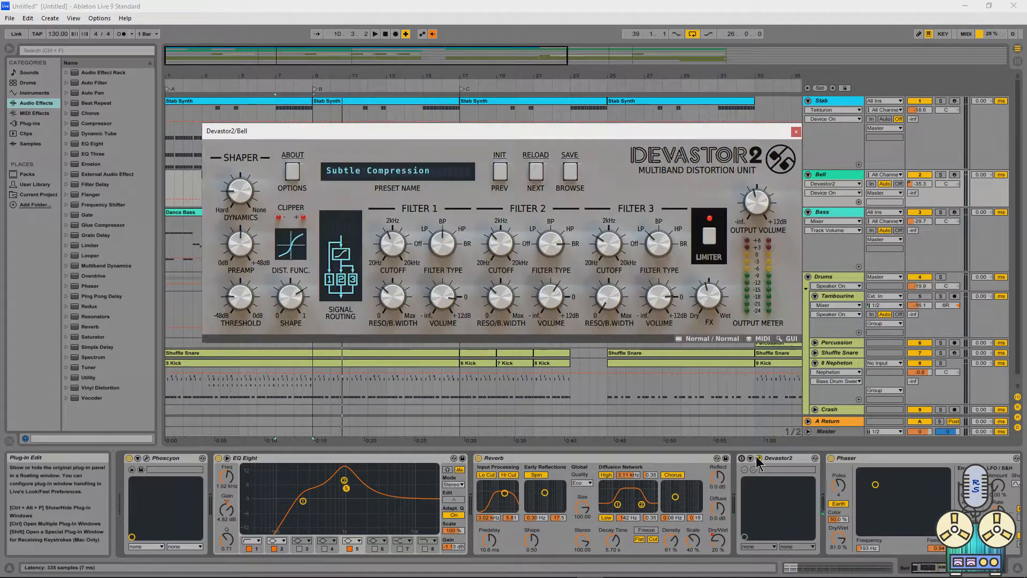
click(743, 458)
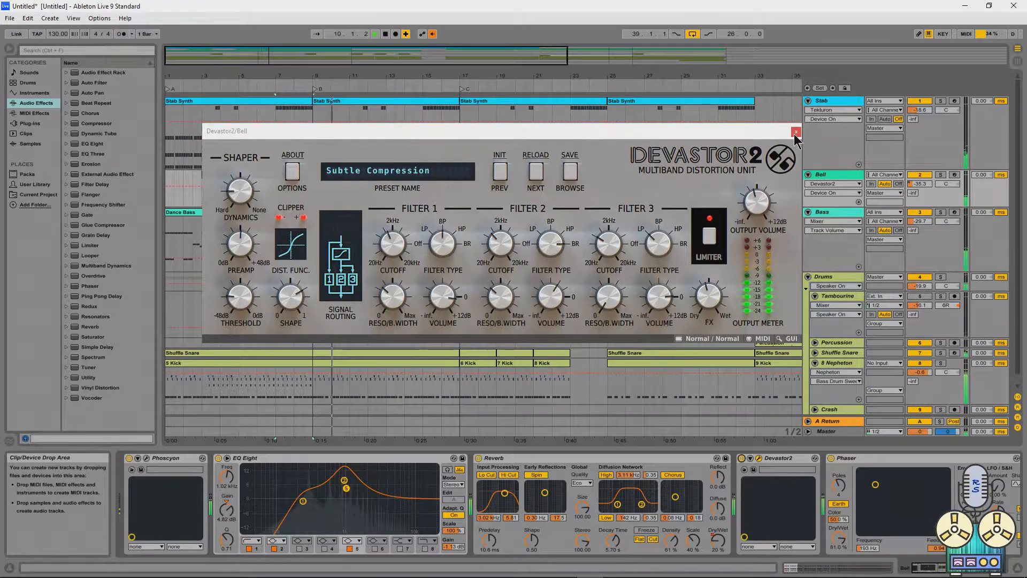
click(796, 131)
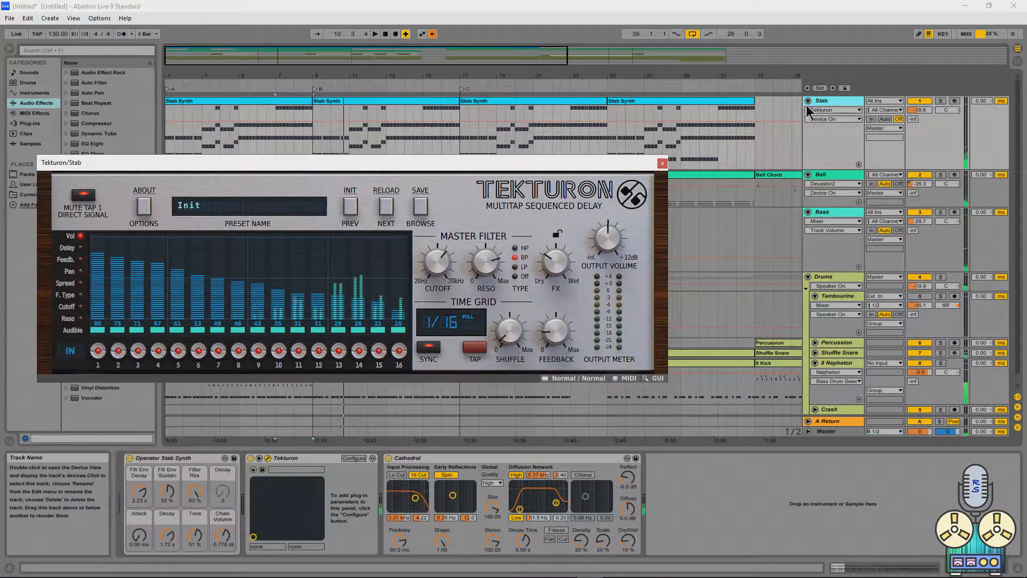
mouse_move(860, 124)
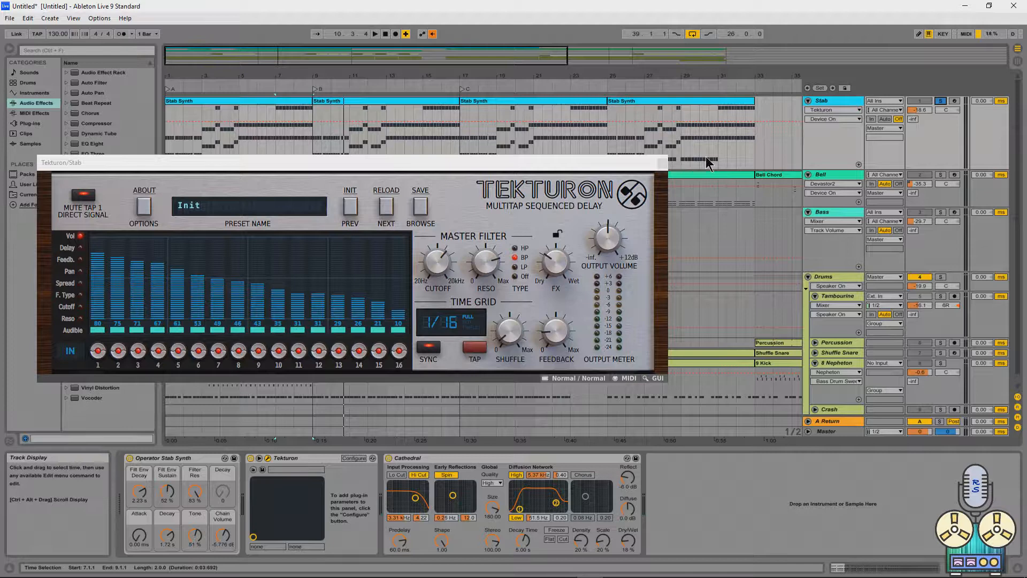
mouse_move(486, 224)
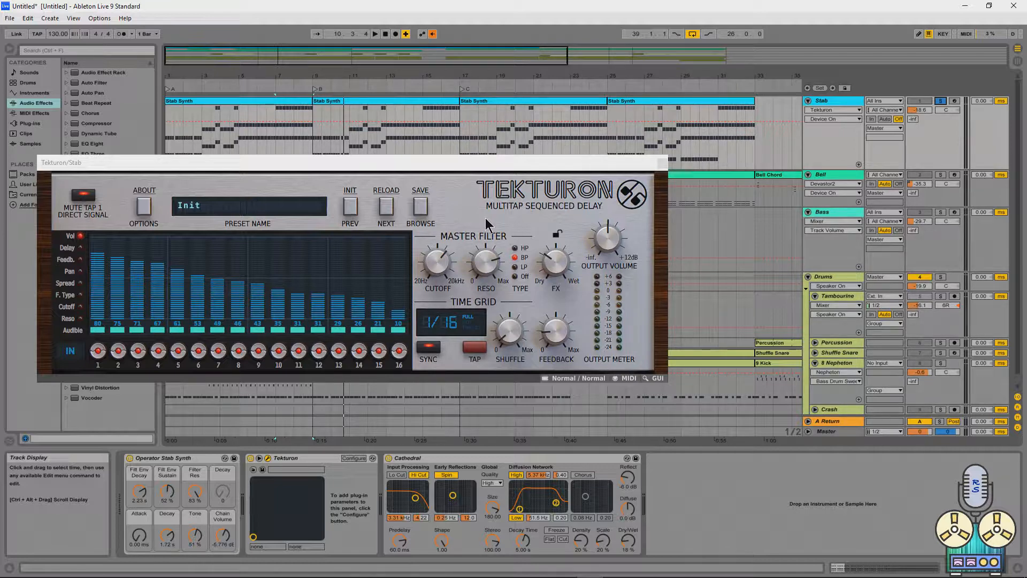
Step: Step through Tekturon's Delay, Spread, Reso and Vol tap edit modes on Stab
click(66, 248)
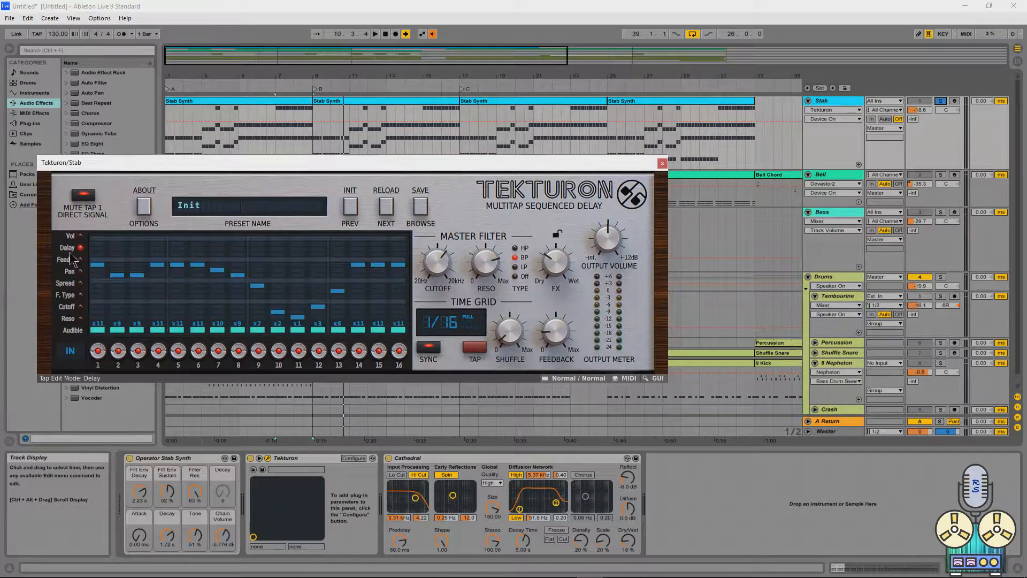
click(68, 283)
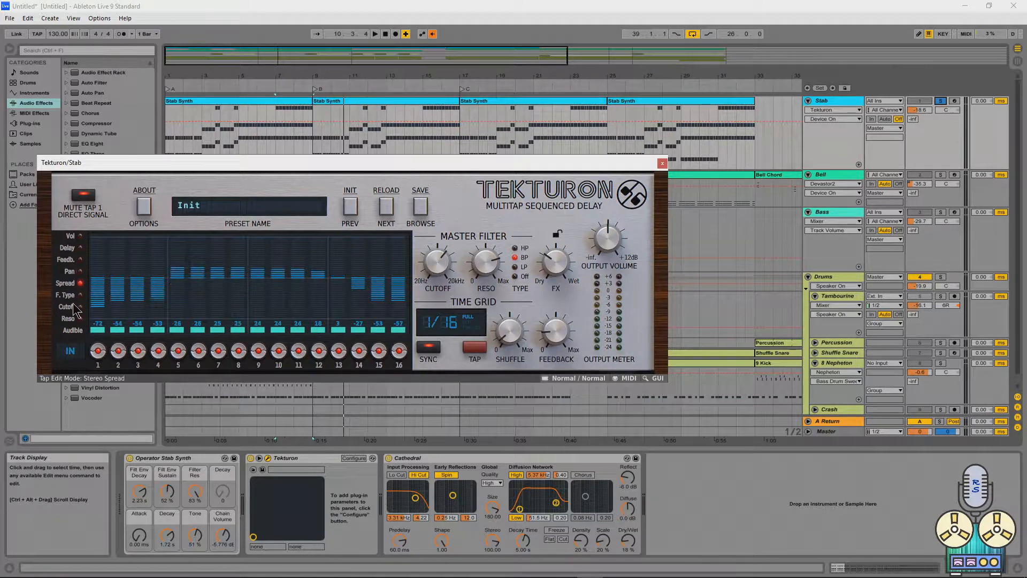
click(68, 318)
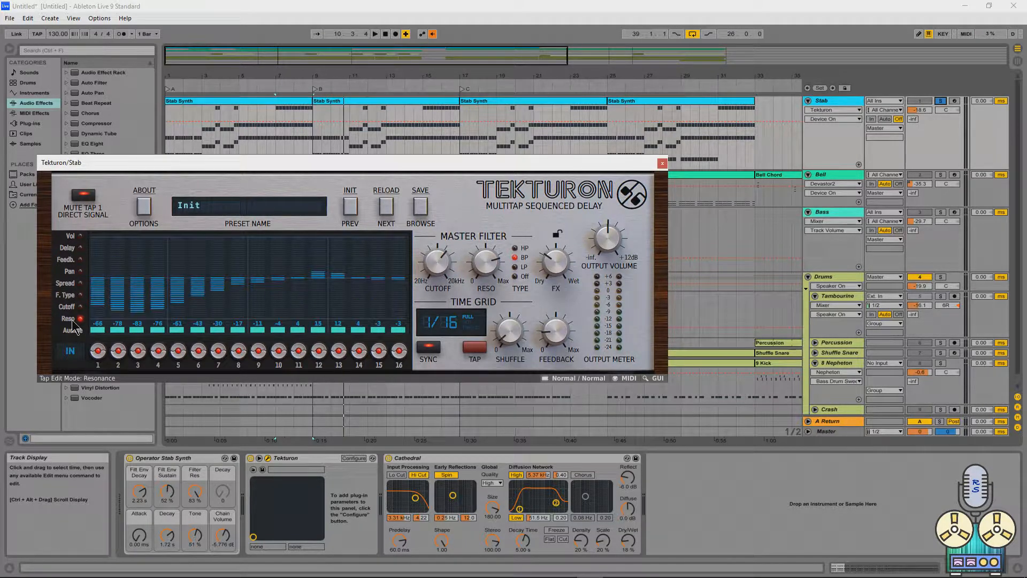
click(65, 236)
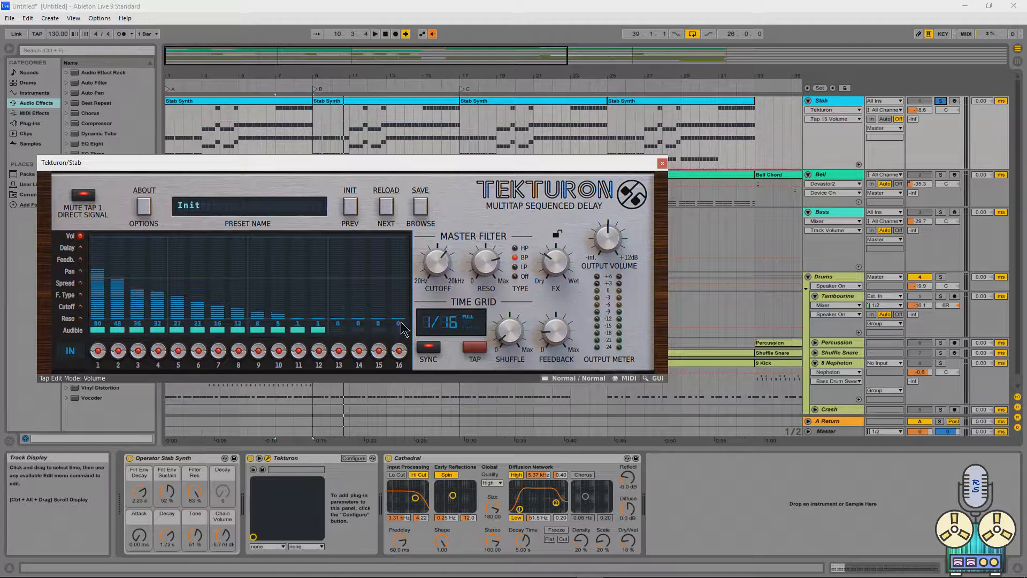
click(83, 247)
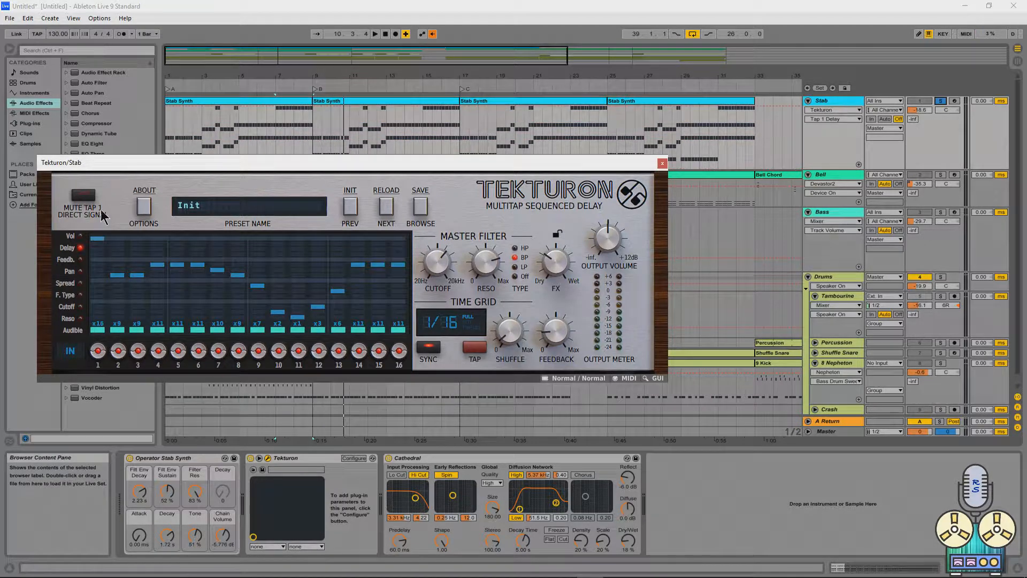
mouse_move(488, 321)
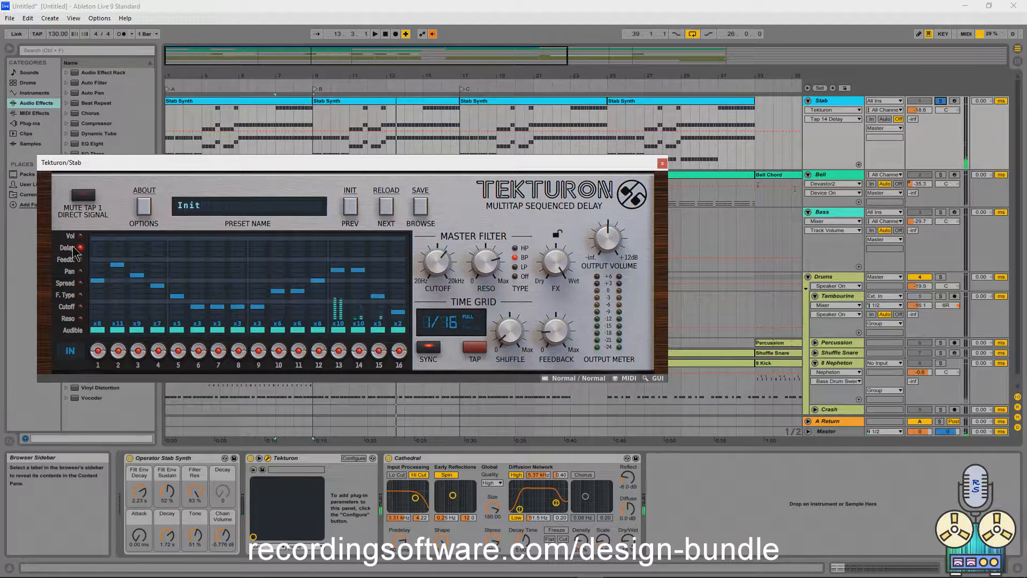
Step: Switch Tekturon to Feedback tap edit mode to vary per-tap feedback
click(66, 259)
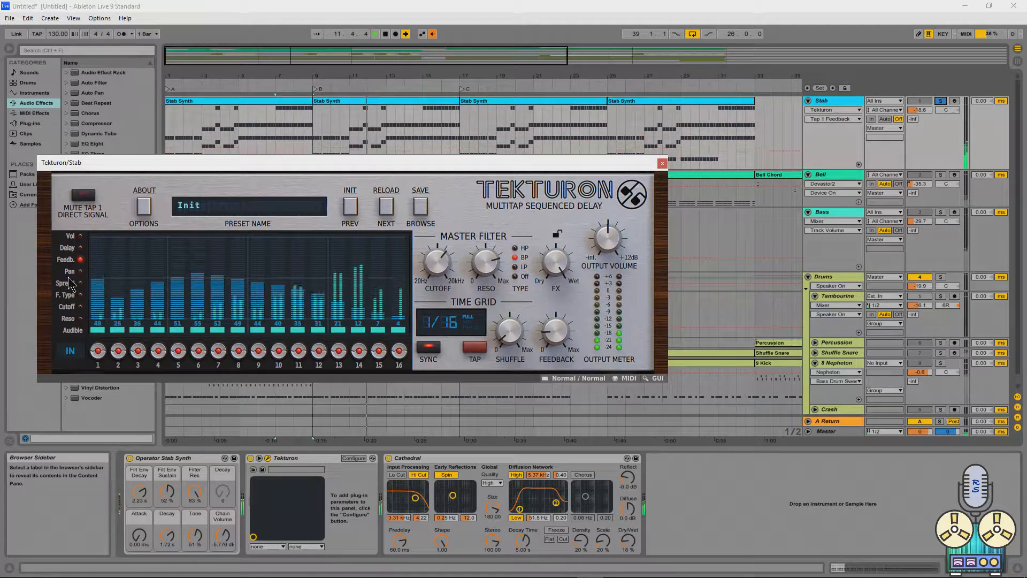
Step: Draw a side-to-side per-tap pan sweep in Tekturon, then reshape the Spread bars
click(69, 271)
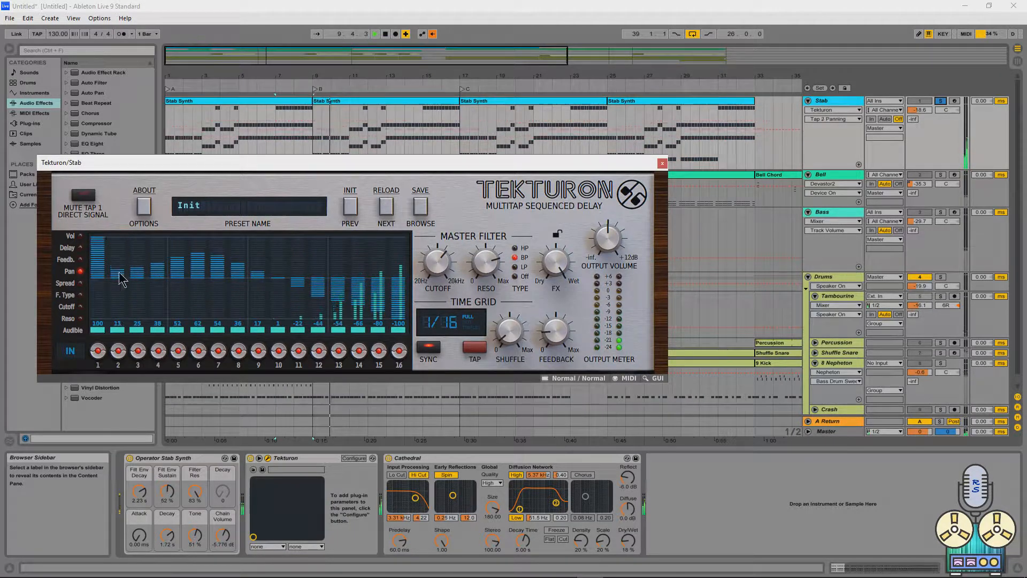
click(65, 283)
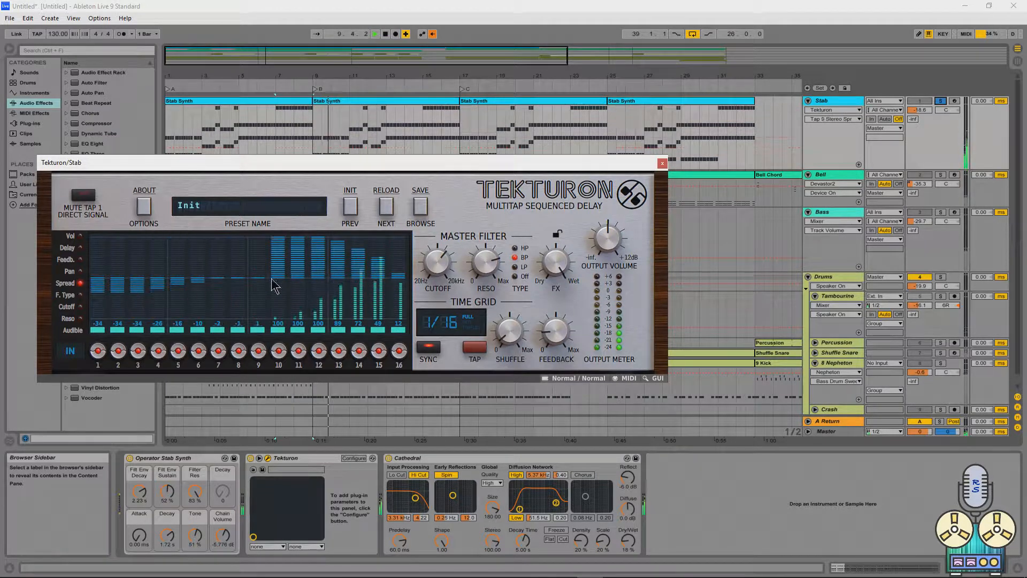
click(374, 33)
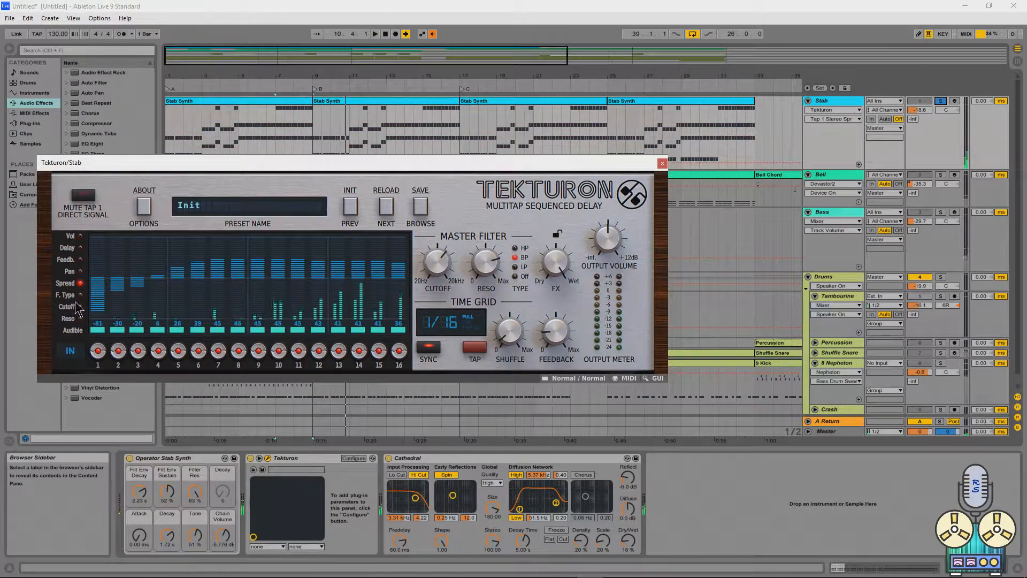
Step: Set every Tekturon tap to BP filter type, then draw a rising cutoff ramp
click(65, 295)
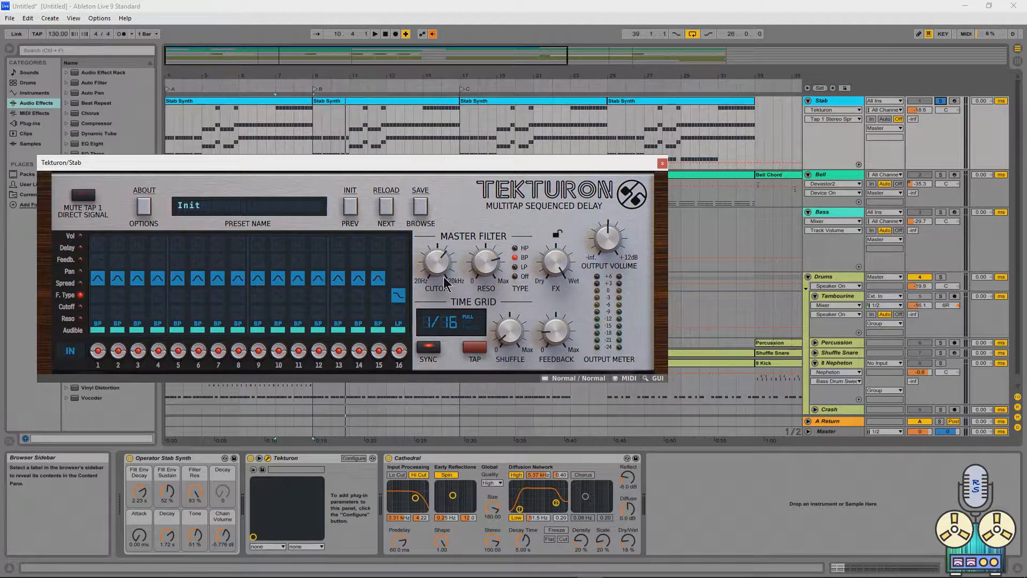
mouse_move(192, 289)
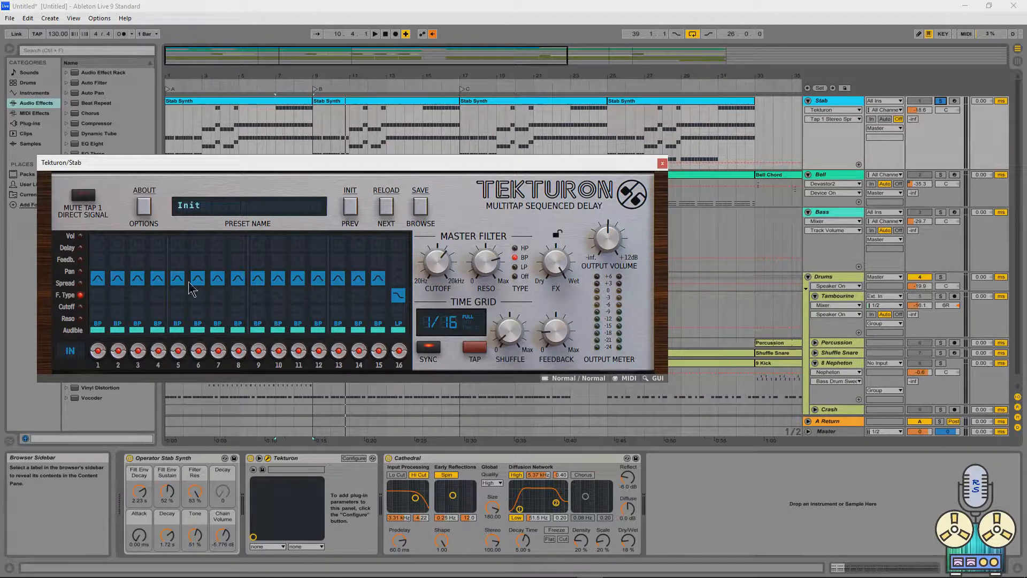
mouse_move(85, 277)
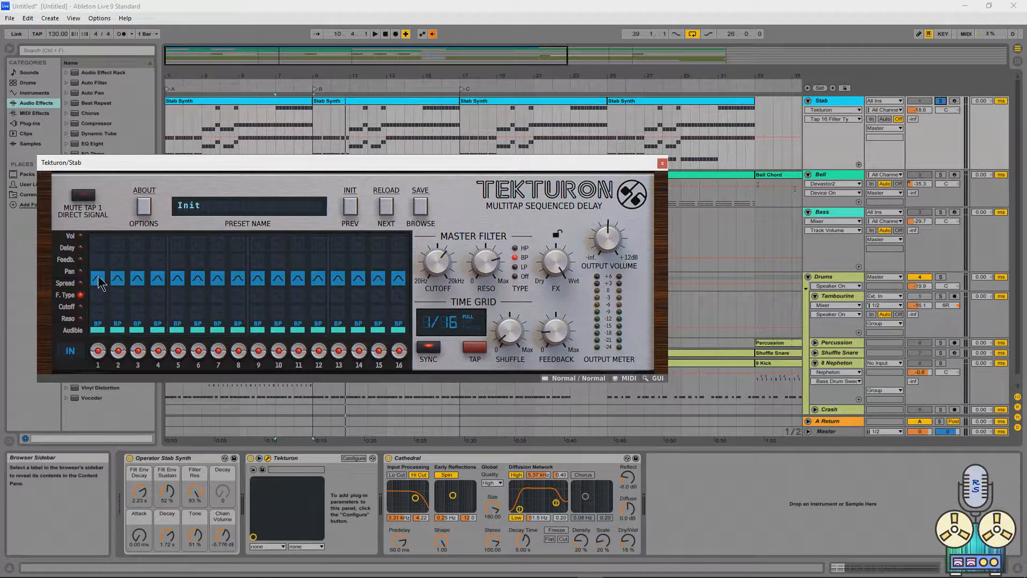
click(65, 306)
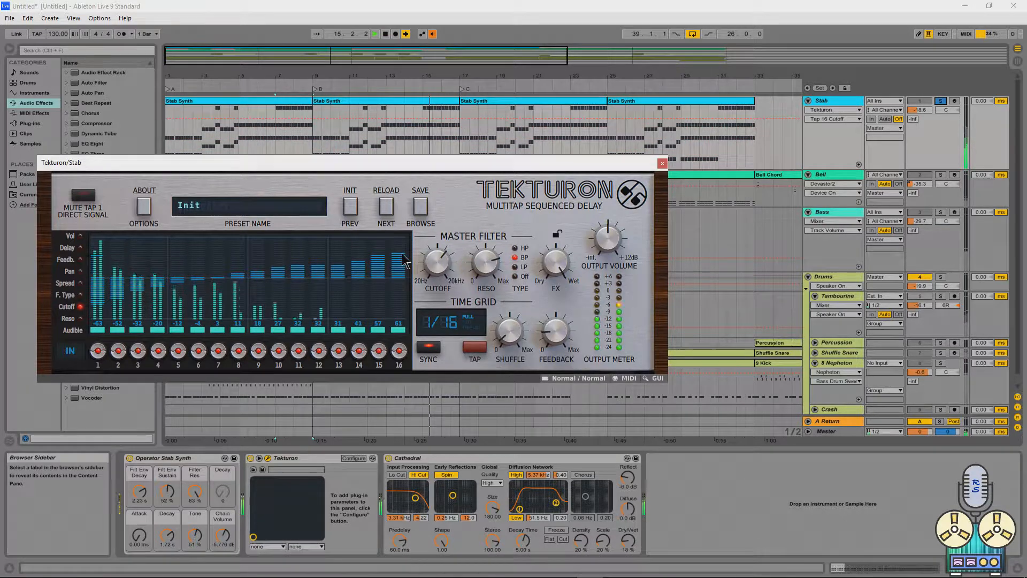
Step: Switch Tekturon to Reso tap edit mode to shape per-tap resonance
click(80, 319)
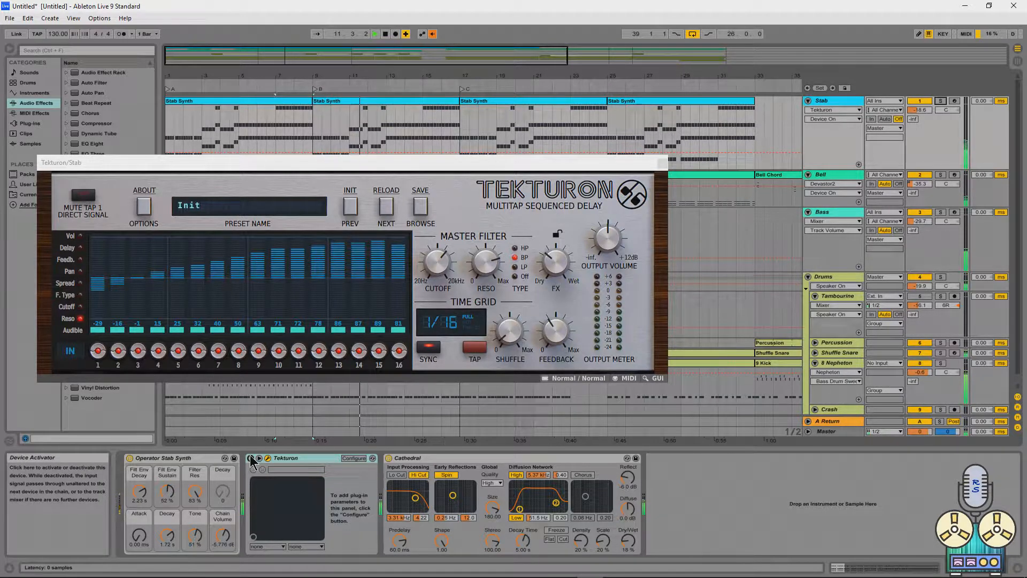
click(374, 34)
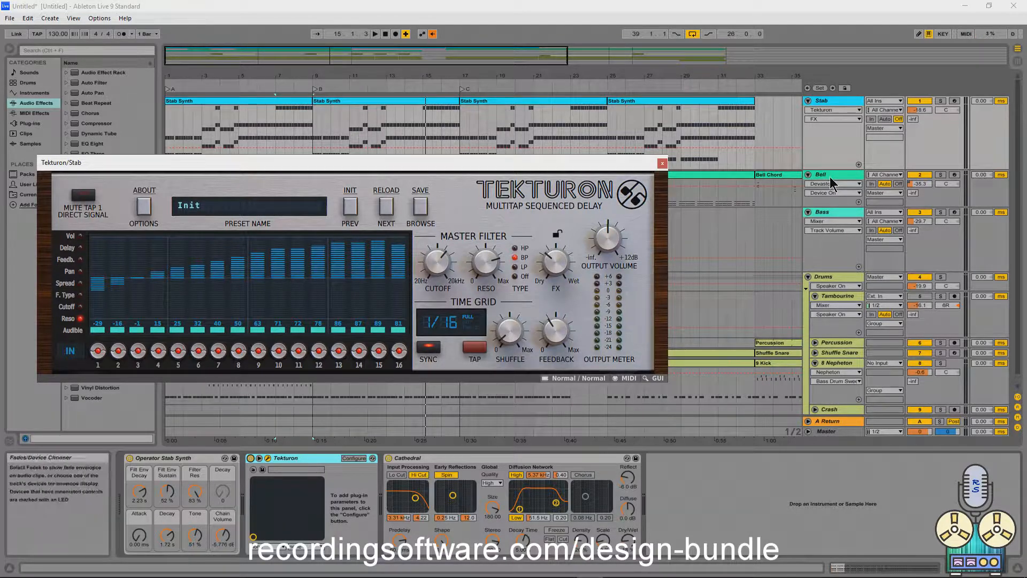
click(663, 163)
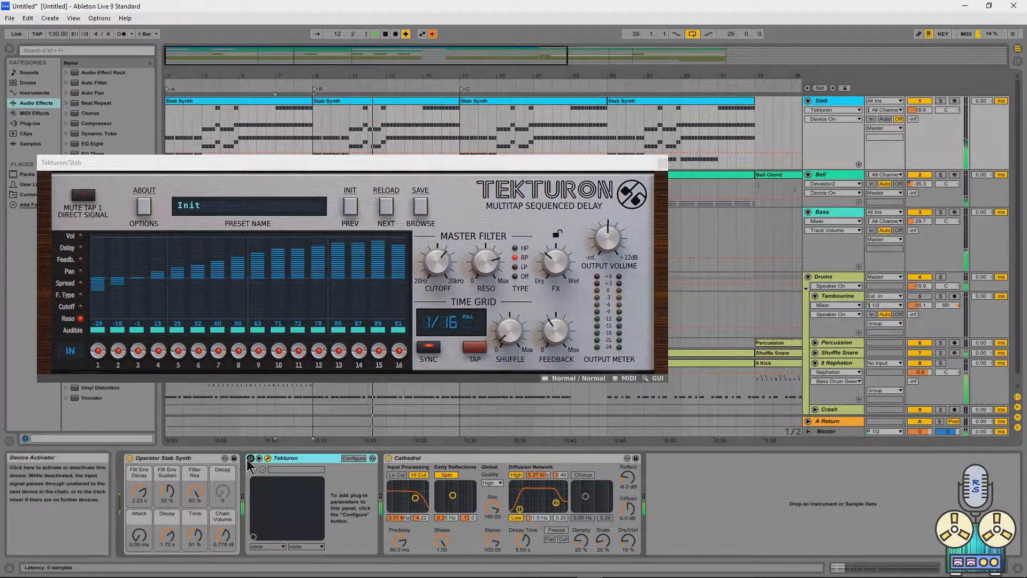
click(662, 163)
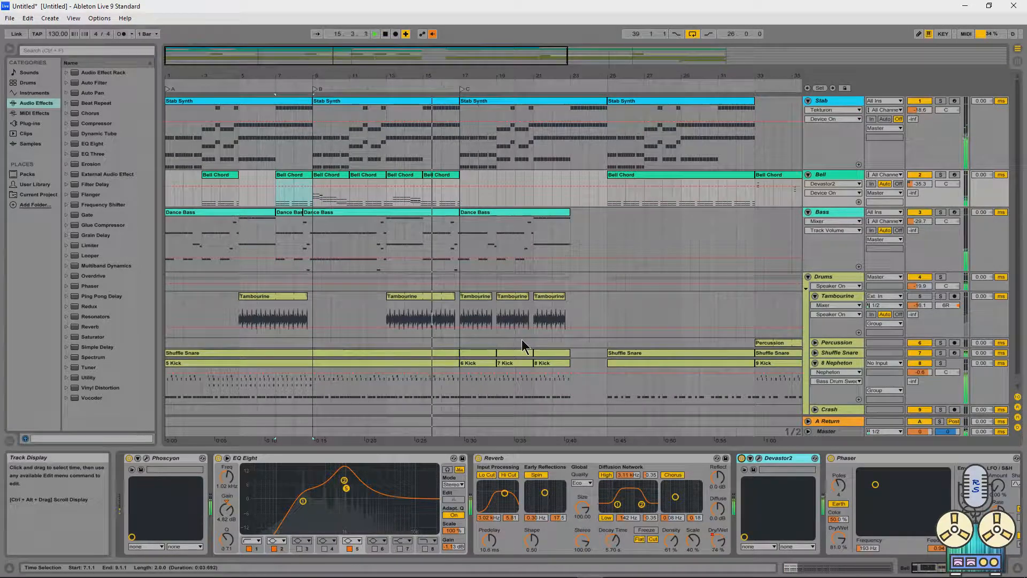
click(508, 357)
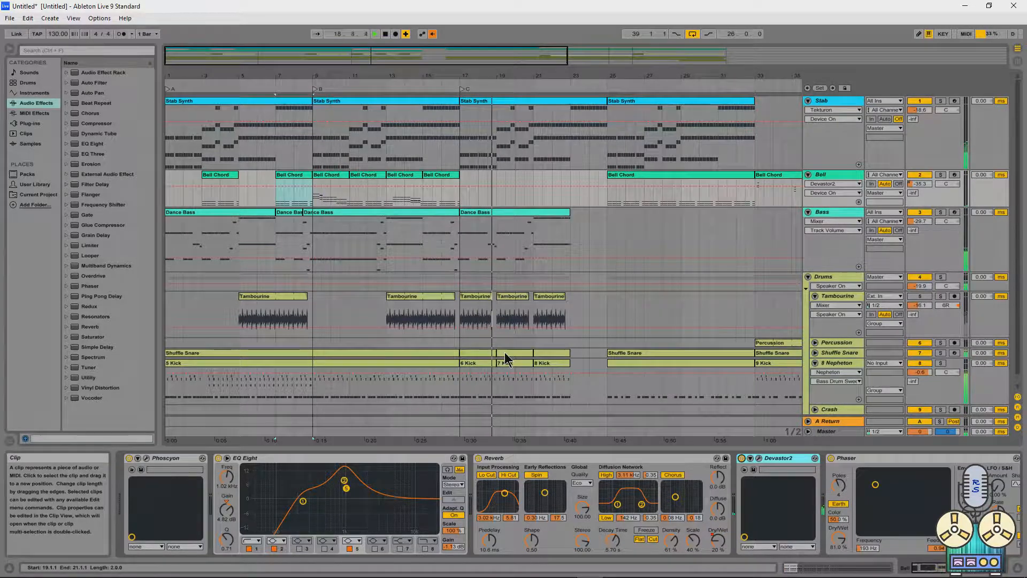
click(375, 33)
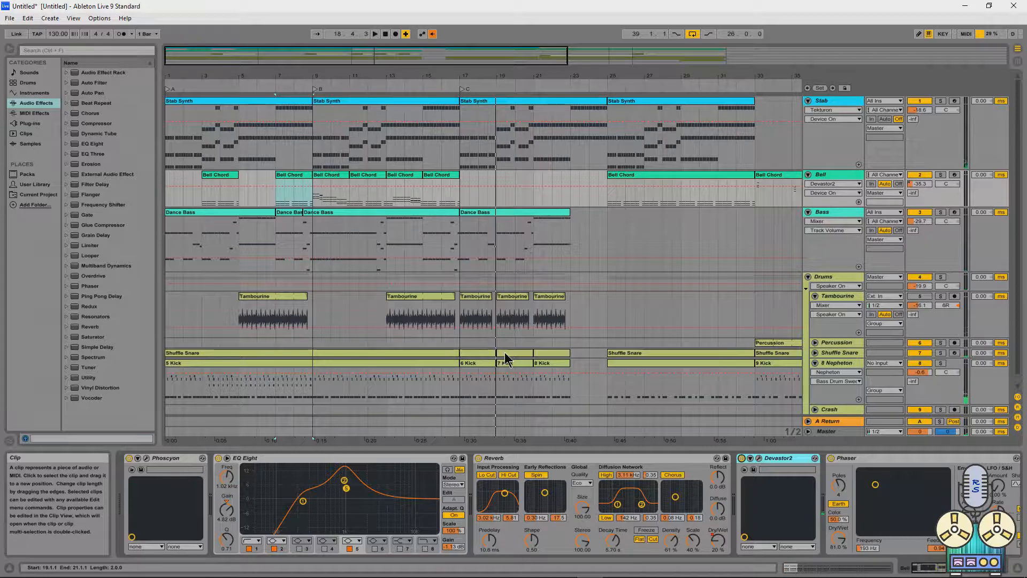